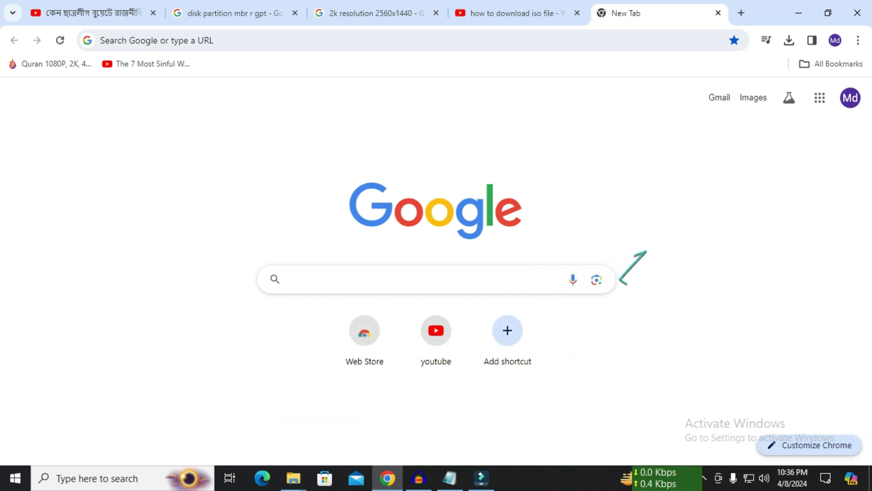
# Search Google for 'windows 10 download' and open Microsoft's Download Windows 10 ISO page.
pyautogui.write('windows 10 download')
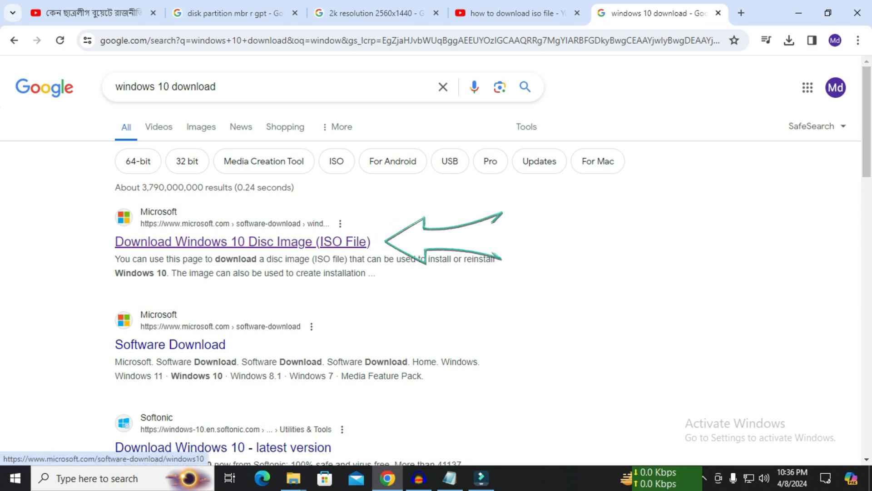
pyautogui.click(244, 242)
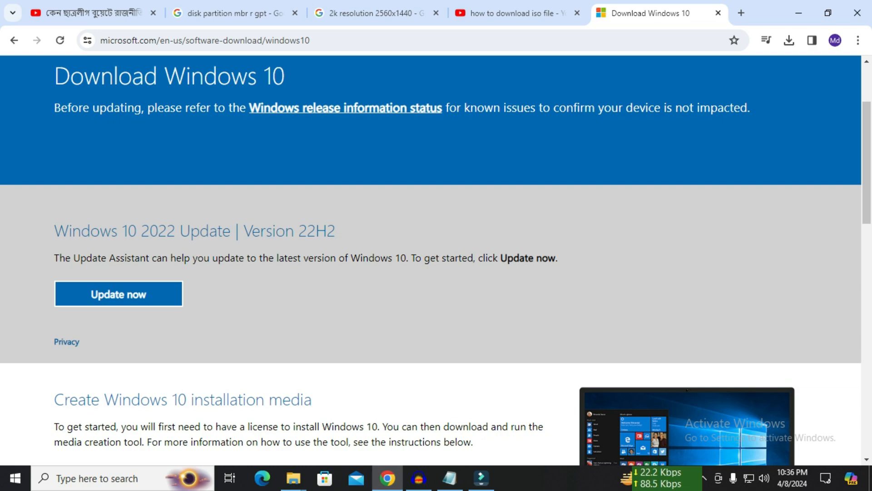
# Download MediaCreationTool_22H2 from the 'Create Windows 10 installation media' section.
pyautogui.scroll(-3)
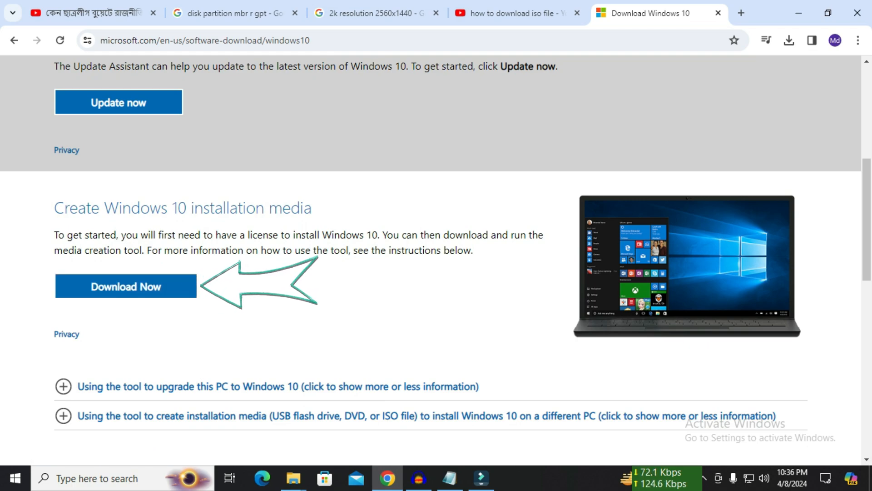
pyautogui.click(125, 286)
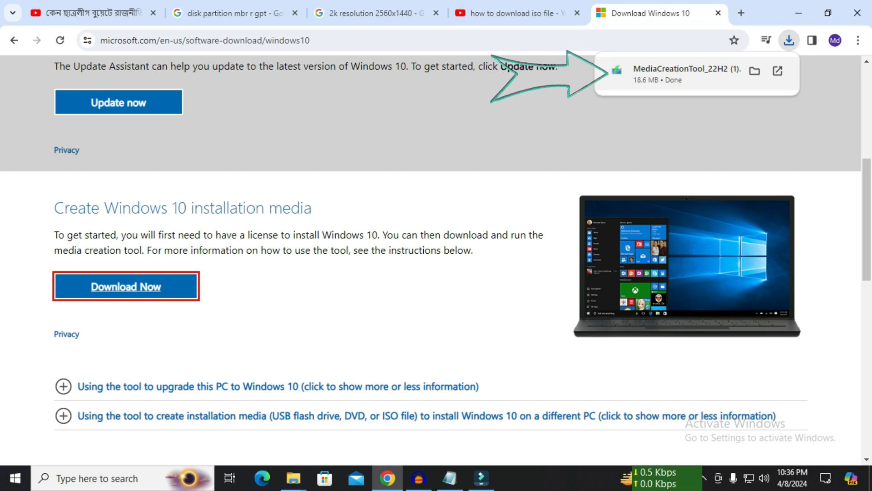
pyautogui.click(754, 70)
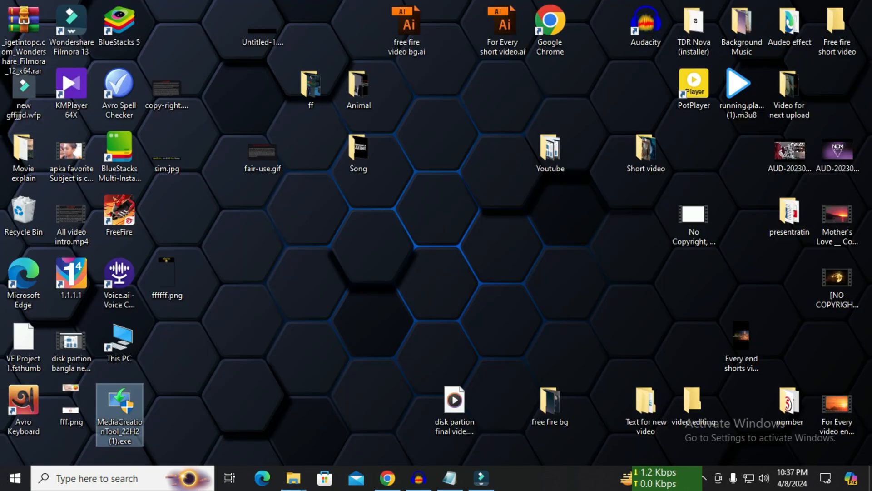
# Move the MediaCreationTool icon to the desktop centre and launch it.
pyautogui.moveTo(119, 412); pyautogui.dragTo(454, 226)
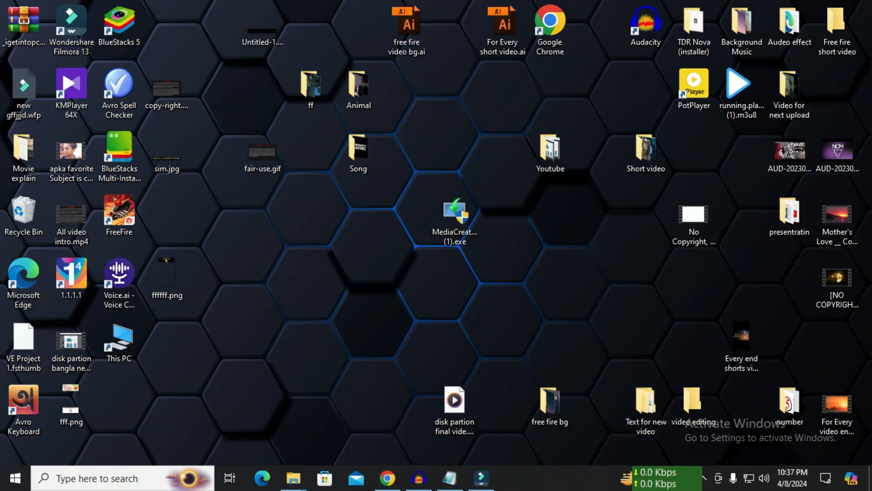
pyautogui.doubleClick(454, 214)
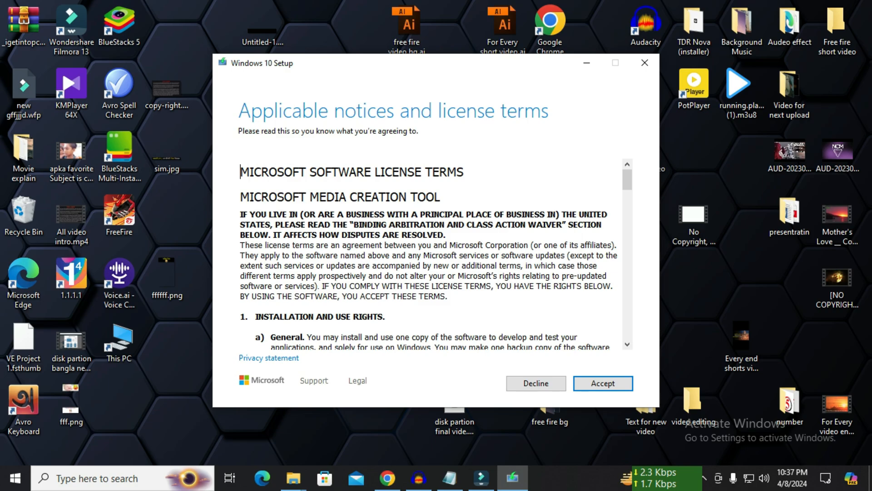
# Read through the Windows 10 Setup license terms and accept them.
pyautogui.scroll(-3)
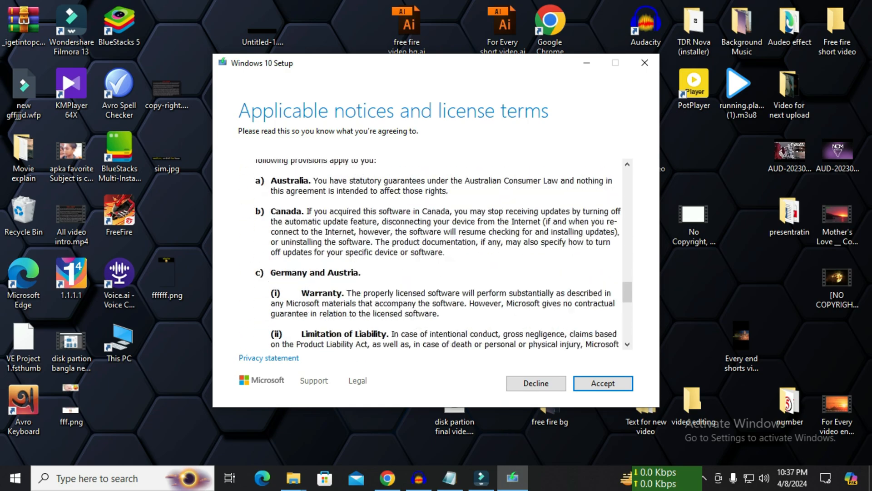
pyautogui.scroll(-3)
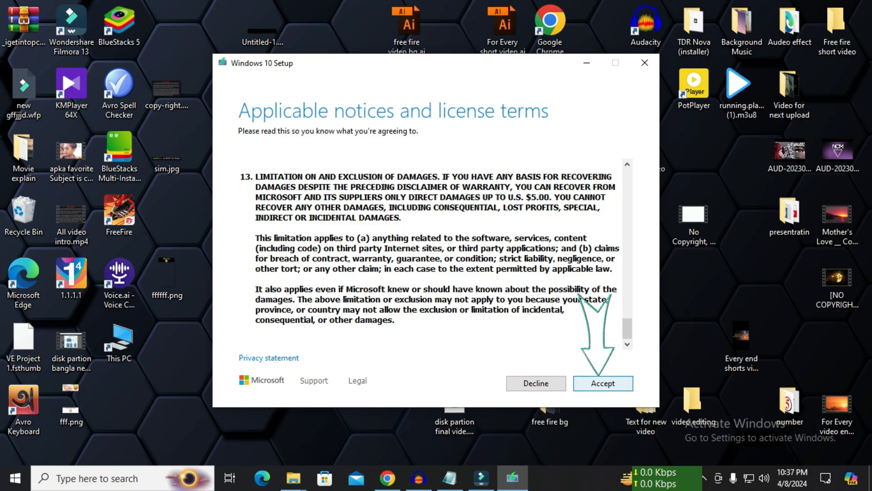
pyautogui.click(603, 384)
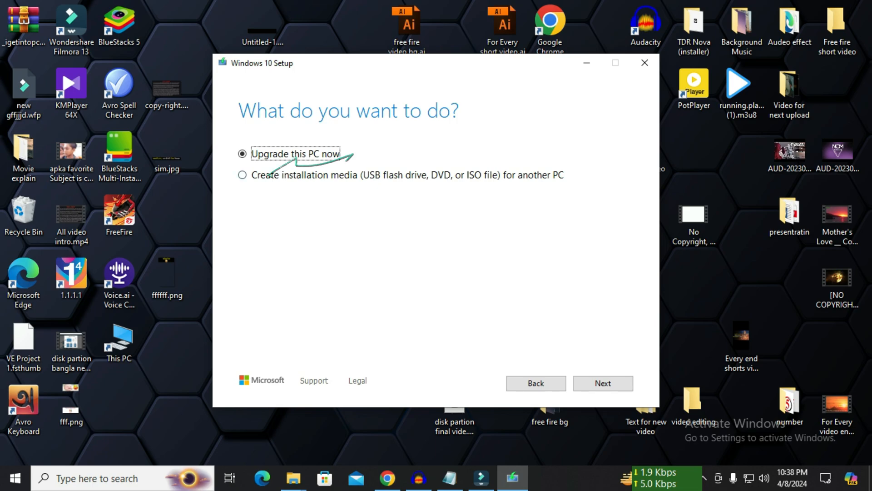
# Choose installation media for another PC, recommended language and edition, and ISO file output.
pyautogui.click(242, 175)
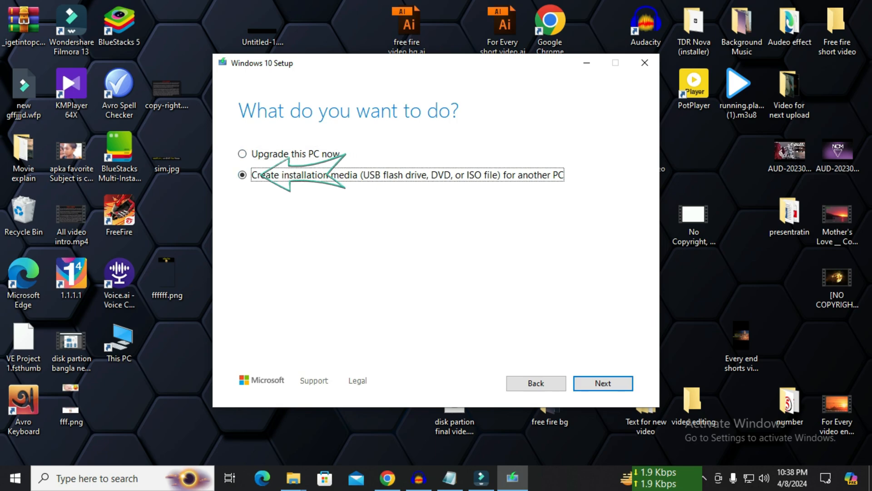
pyautogui.click(602, 383)
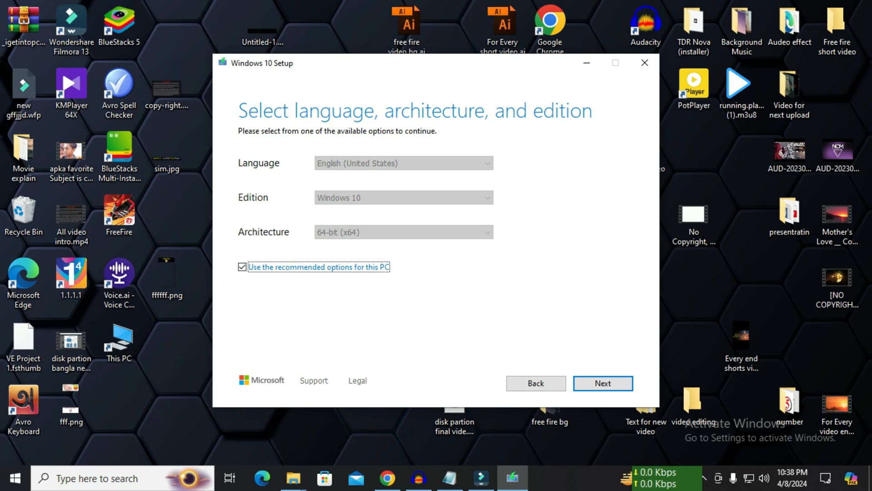
pyautogui.click(603, 383)
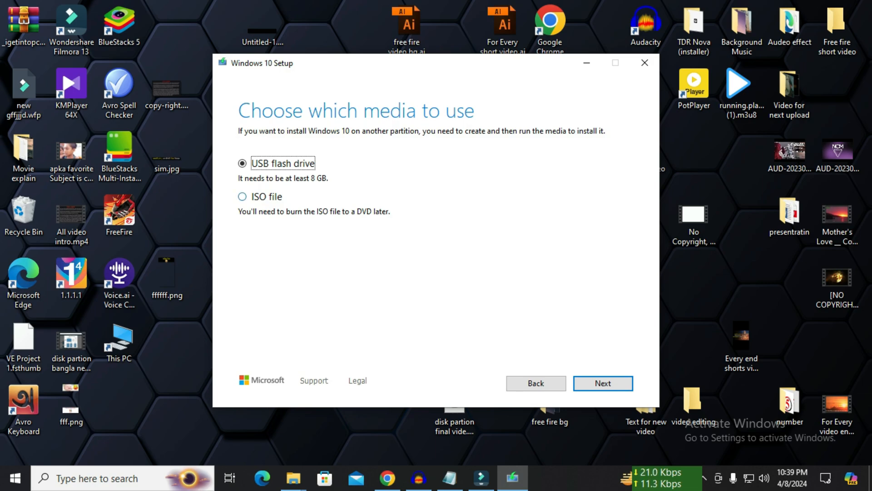
pyautogui.click(242, 197)
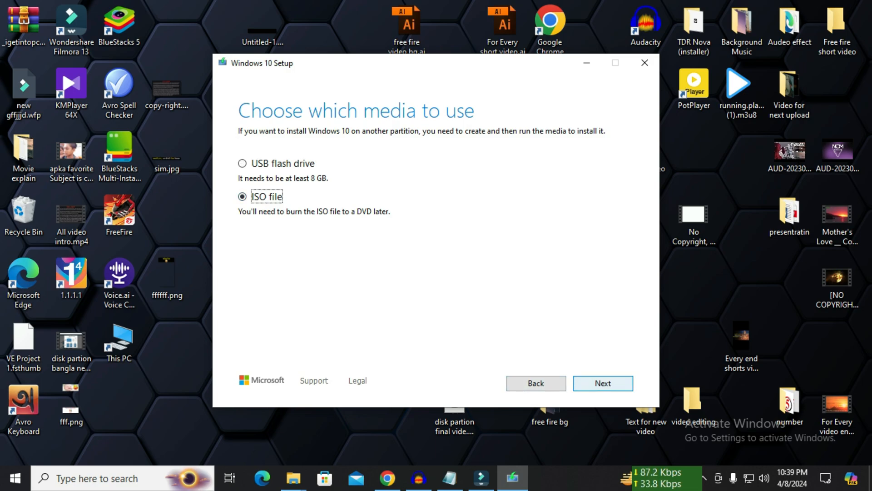
pyautogui.click(603, 383)
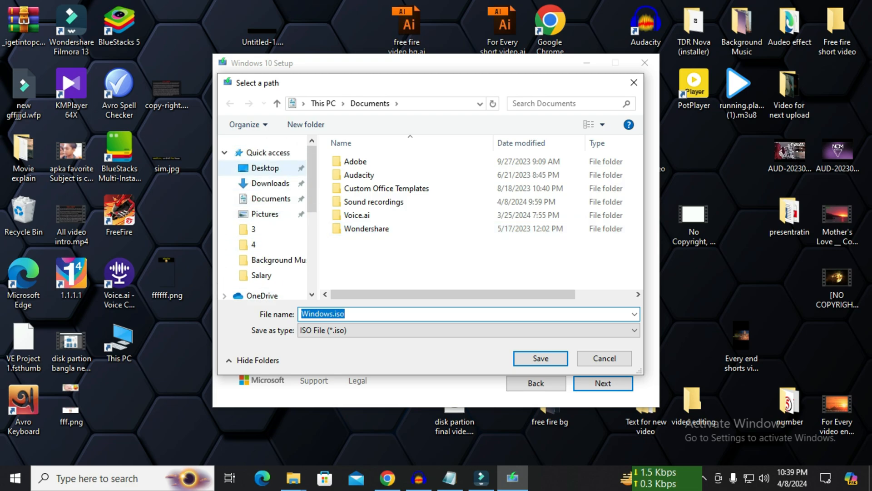
# Save the ISO as Windows.iso in the Desktop folder and let it download.
pyautogui.click(265, 168)
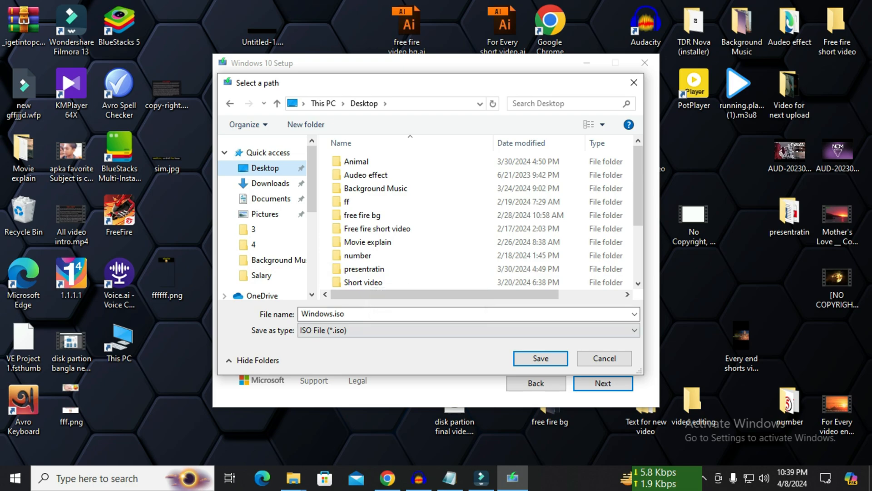
pyautogui.click(540, 359)
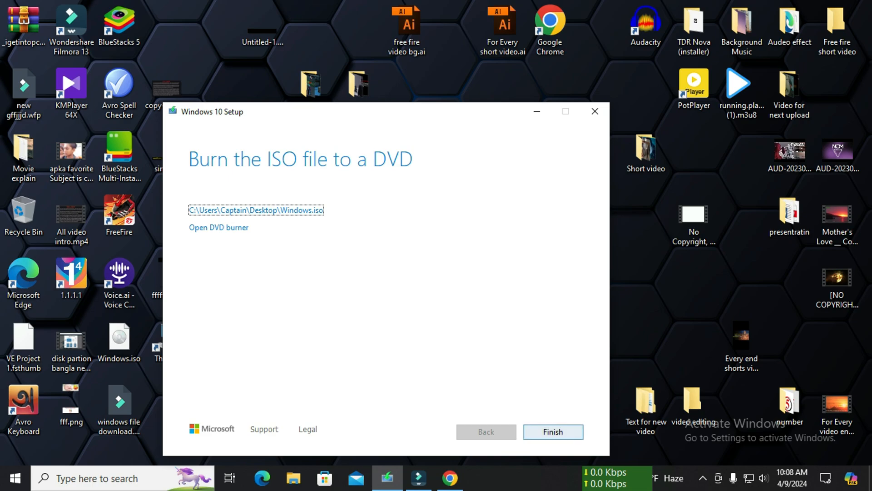
# Finish Windows 10 Setup and shift the Windows.iso icon leftward on the desktop.
pyautogui.click(554, 431)
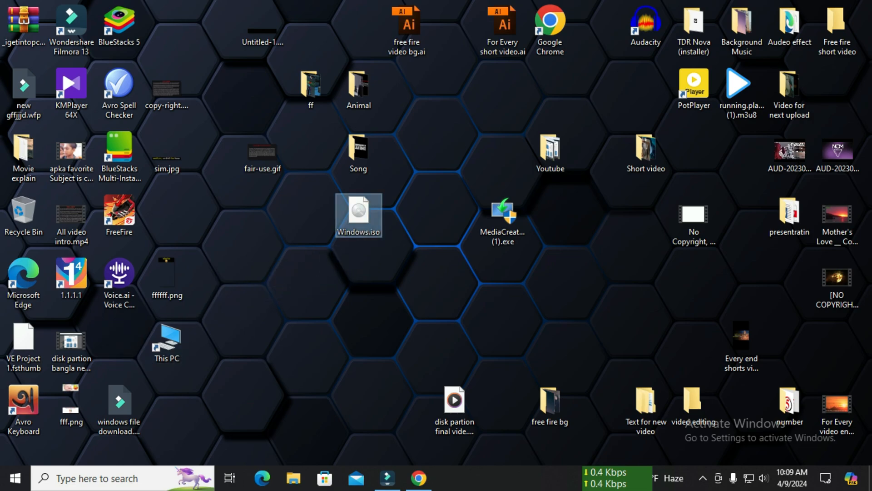
pyautogui.moveTo(357, 214); pyautogui.dragTo(262, 213)
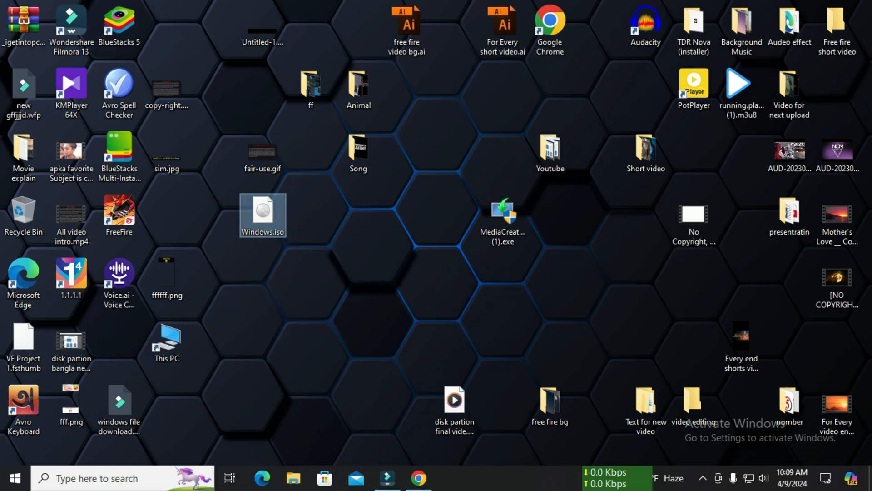